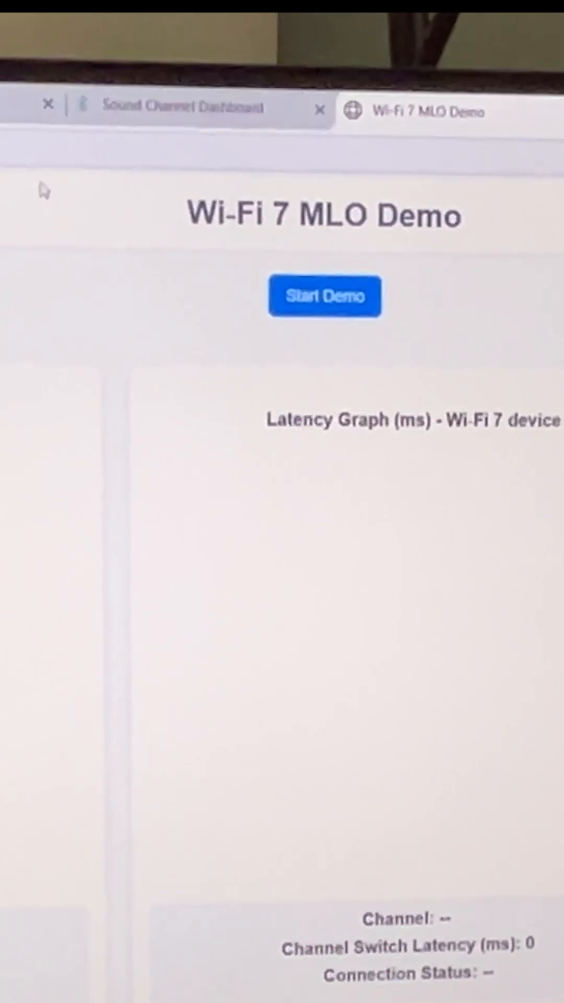
Run the latency demo until the Wi-Fi 7 device connects on channel 36 with 0.503 ms switch latency
{"action": "left_click", "coordinate": [324, 296]}
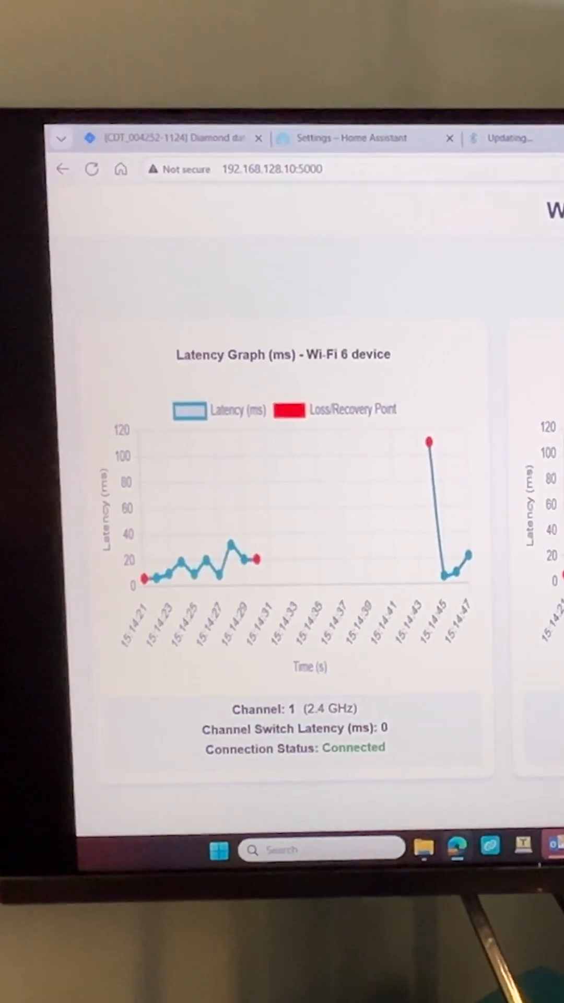
{"action": "left_click", "coordinate": [285, 84]}
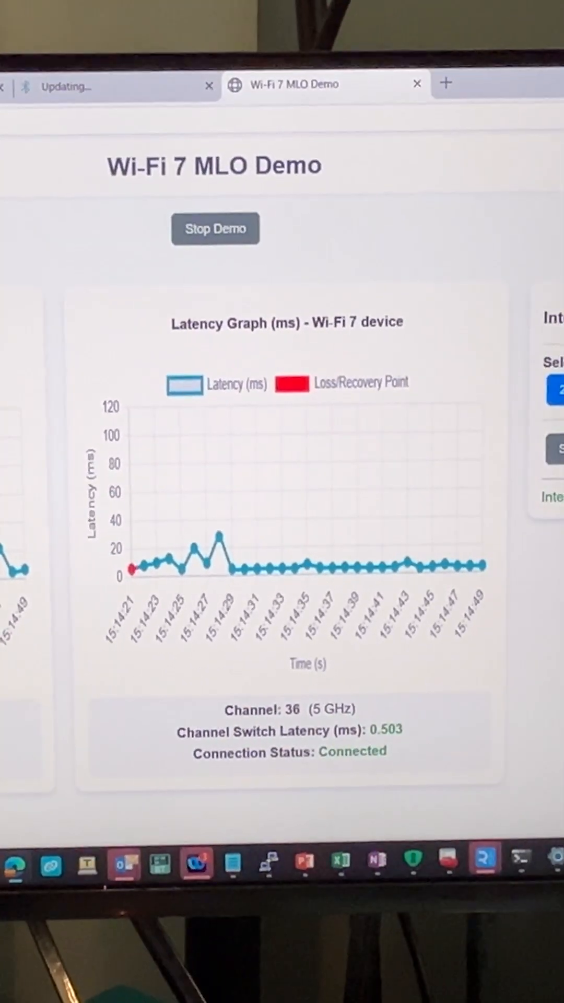